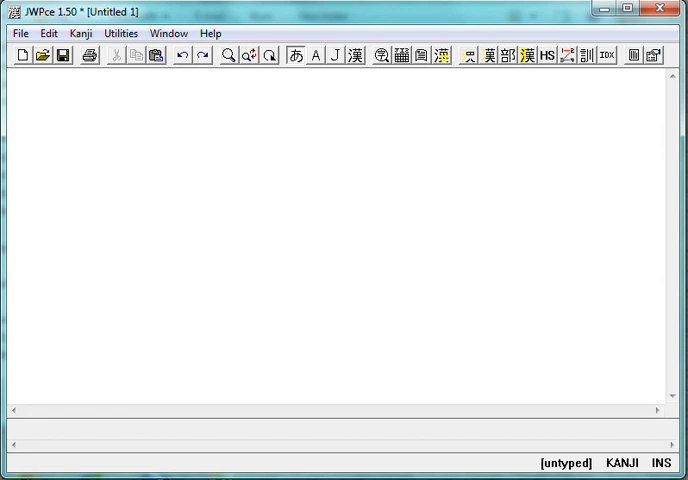
# Type the hiragana greeting こんにちは。 into the Untitled document.
pyautogui.write('こんに')
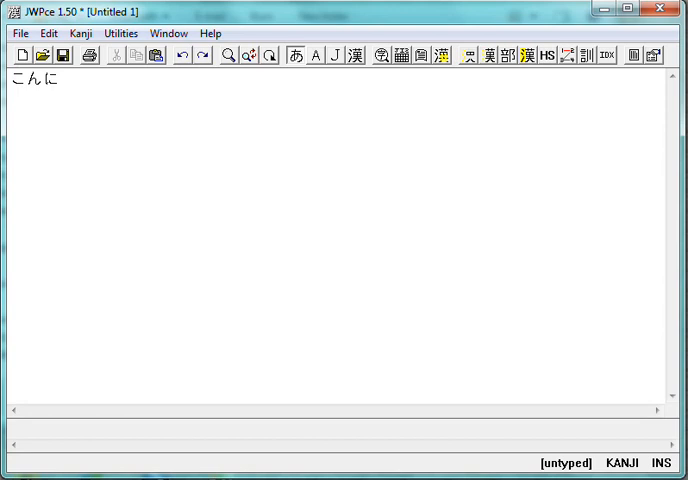
pyautogui.write('ちは。')
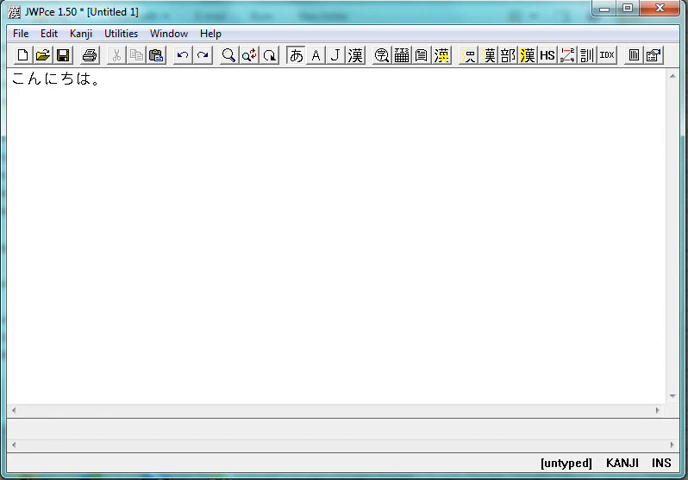
pyautogui.moveTo(432, 69)
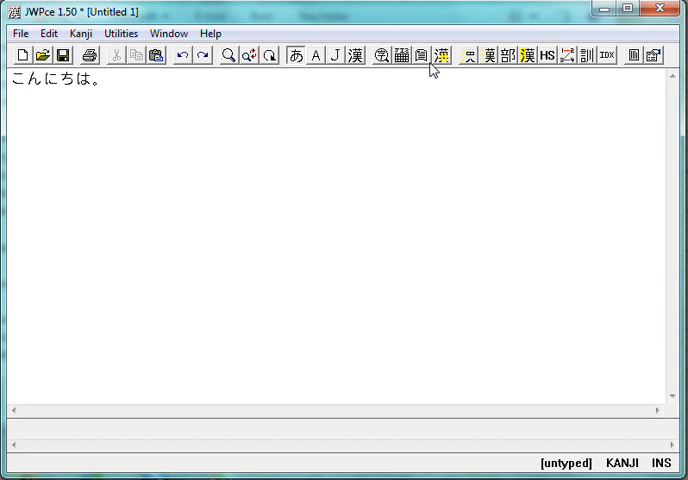
pyautogui.moveTo(654, 63)
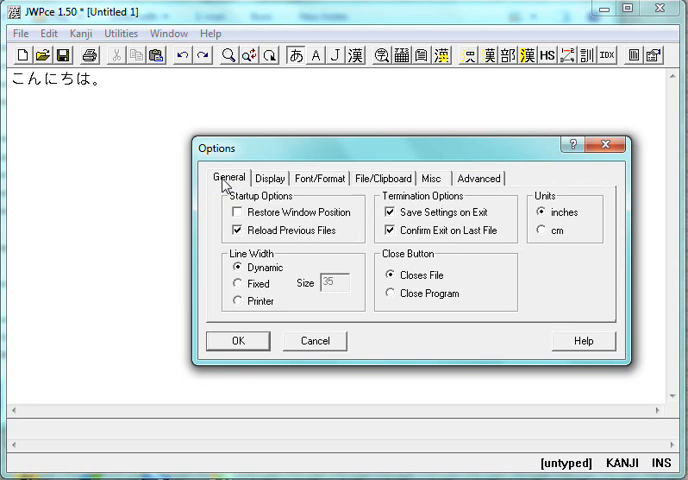
# In Options, go to Display > Font/Format and tick Automatic Selection for kanji fonts.
pyautogui.click(270, 178)
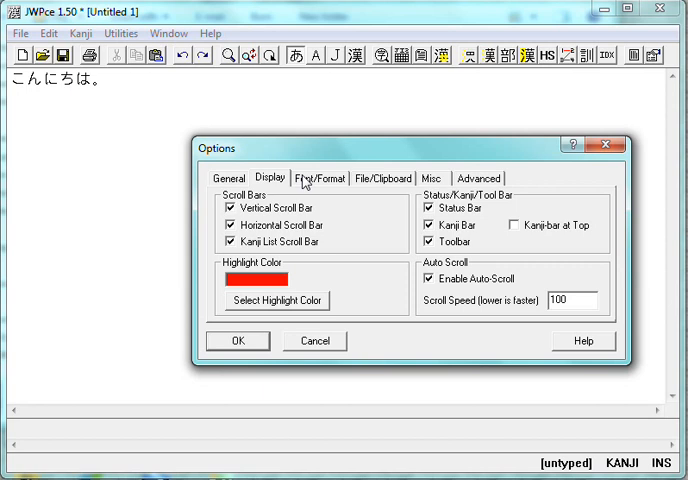
pyautogui.click(318, 178)
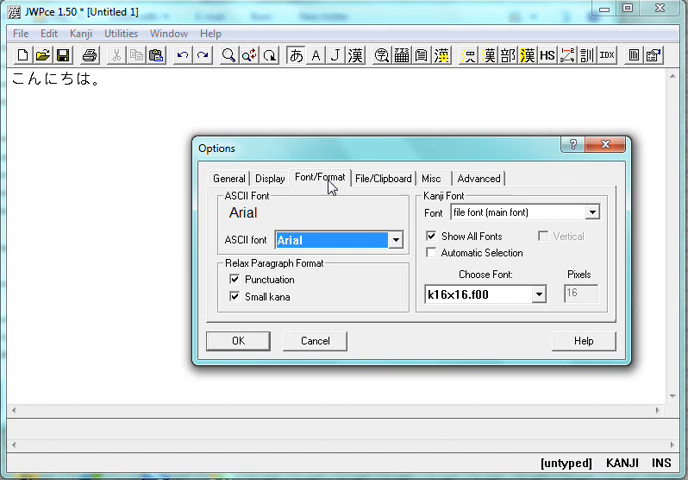
pyautogui.click(424, 253)
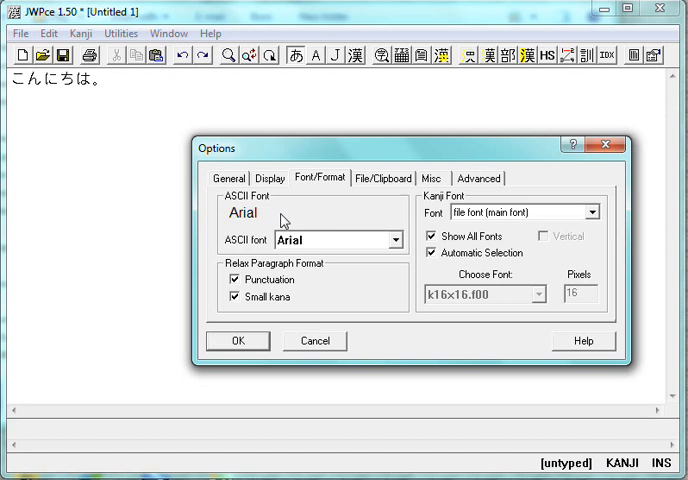
pyautogui.moveTo(261, 235)
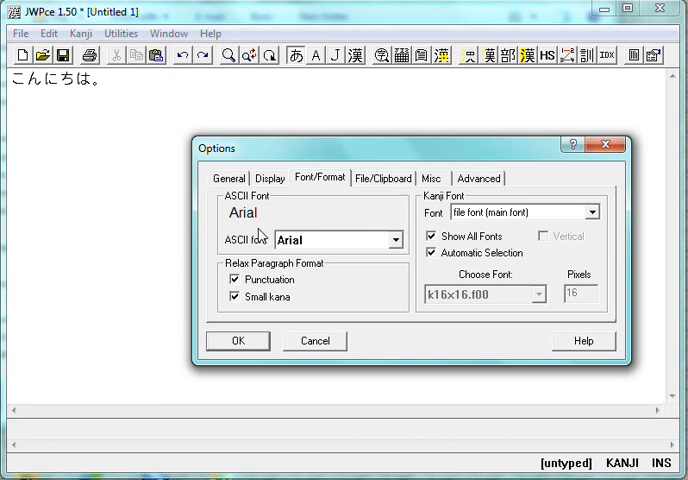
pyautogui.moveTo(450, 283)
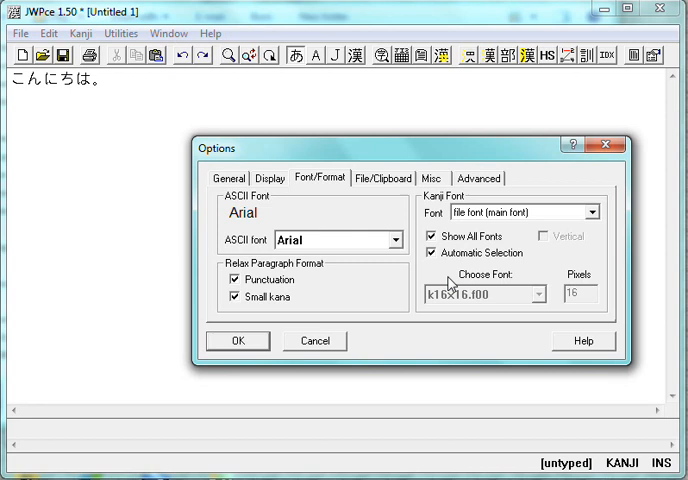
pyautogui.moveTo(470, 280)
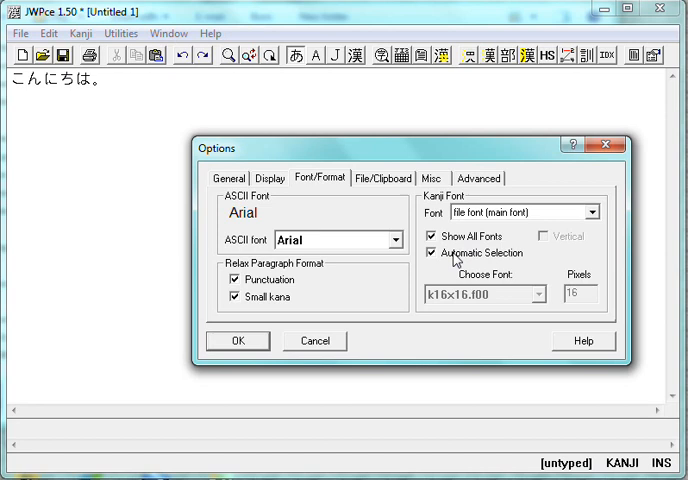
# Untick Automatic Selection, choose the k24x24.f00 kanji font, and apply it.
pyautogui.click(421, 252)
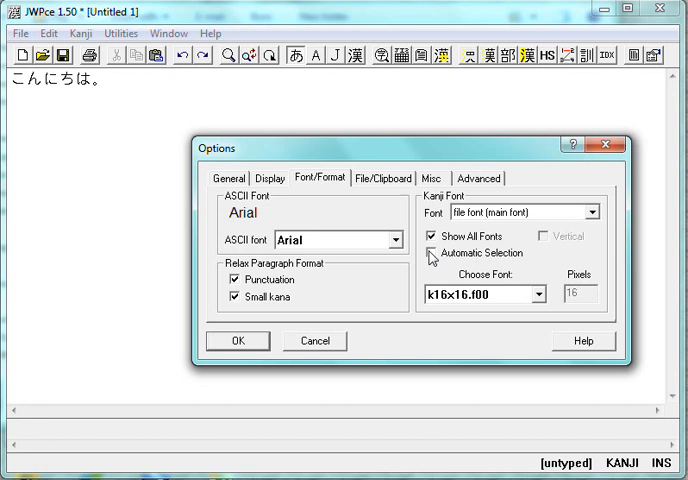
pyautogui.click(539, 294)
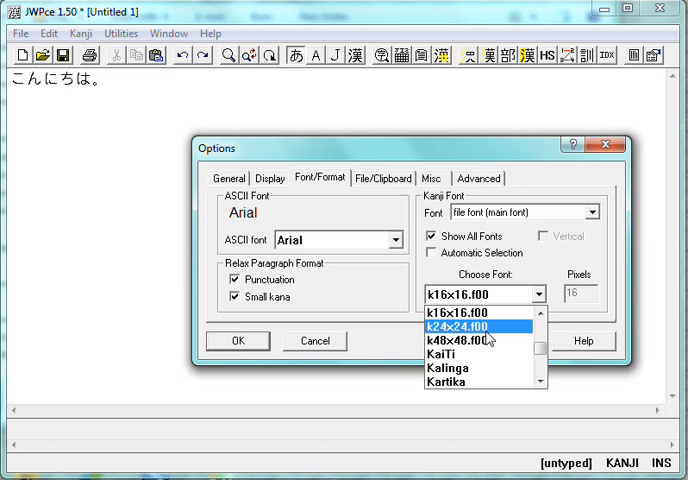
pyautogui.click(464, 326)
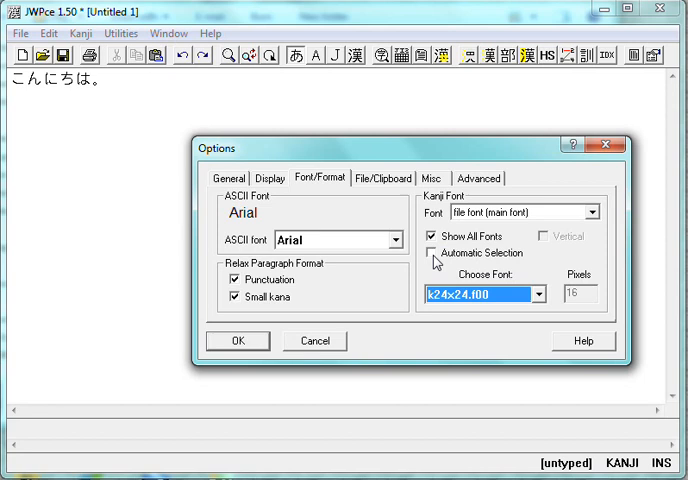
pyautogui.click(237, 340)
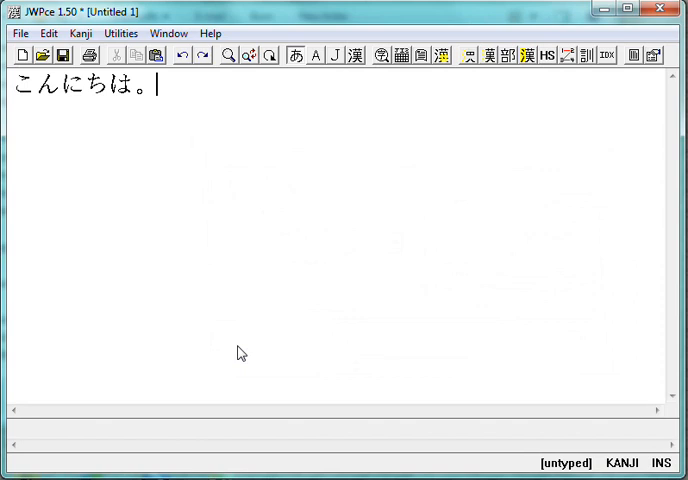
pyautogui.moveTo(562, 115)
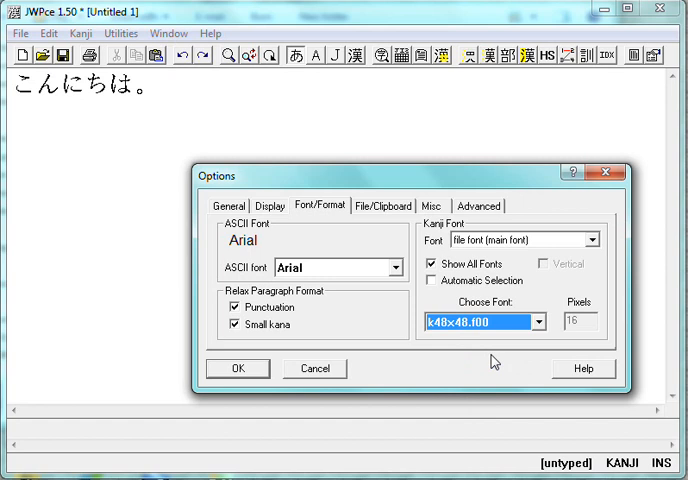
# Apply the k48x48.f00 kanji font to enlarge the greeting.
pyautogui.click(238, 368)
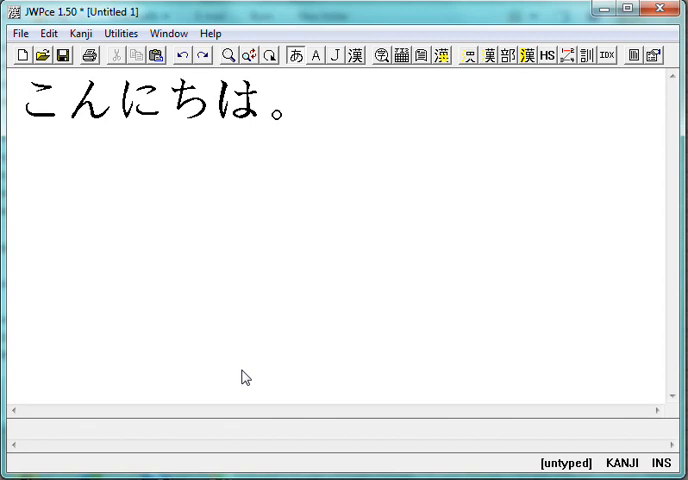
pyautogui.moveTo(590, 131)
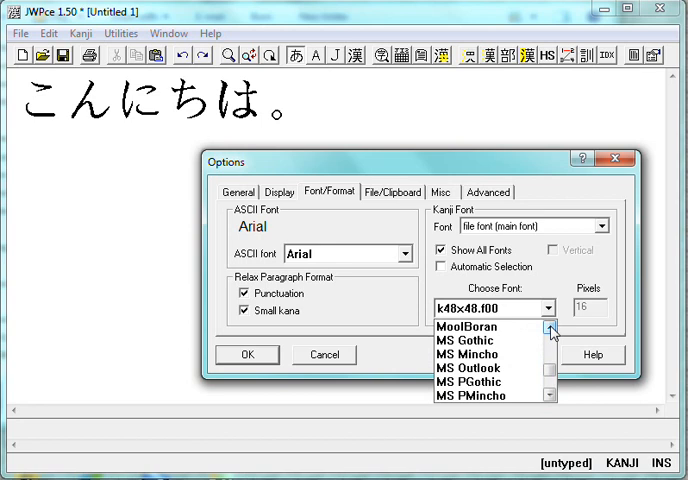
# Choose MS Gothic as the kanji font at 16 pixels and apply it.
pyautogui.click(465, 340)
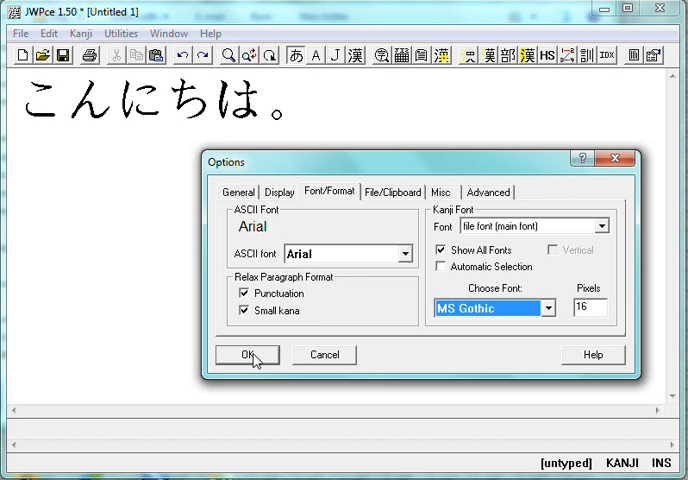
pyautogui.click(246, 354)
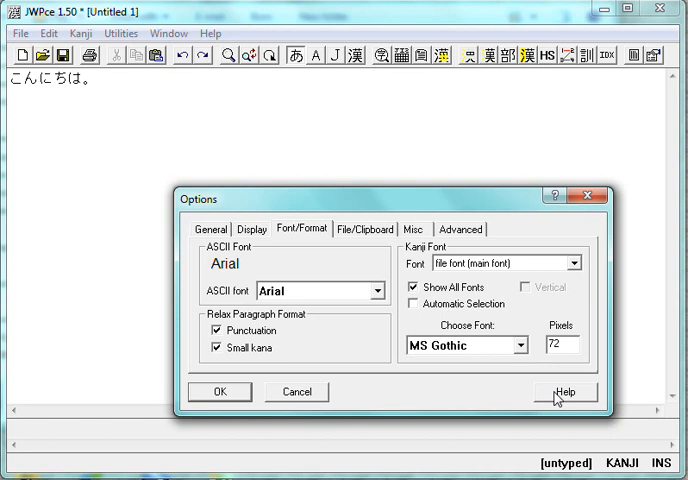
# Apply a 72-pixel kanji font size to the greeting.
pyautogui.click(220, 391)
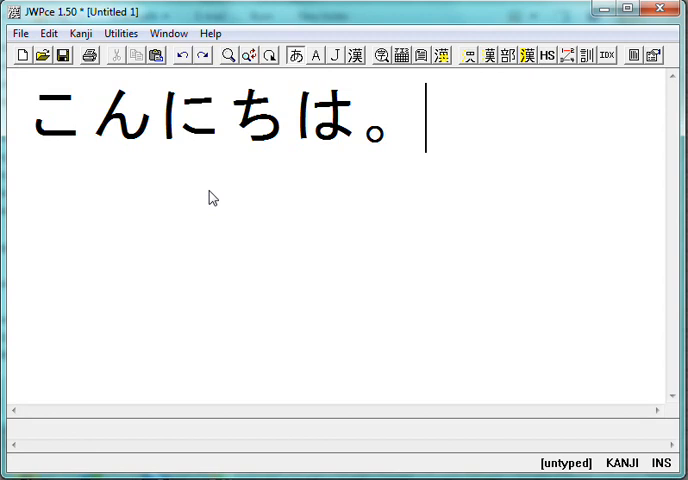
pyautogui.moveTo(388, 188)
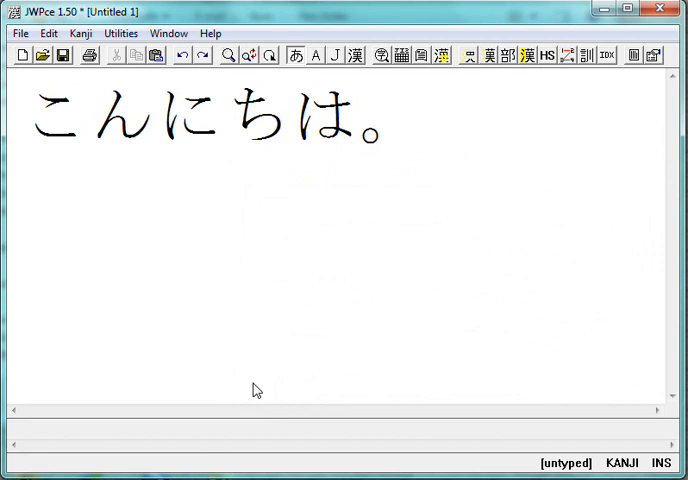
pyautogui.moveTo(112, 135)
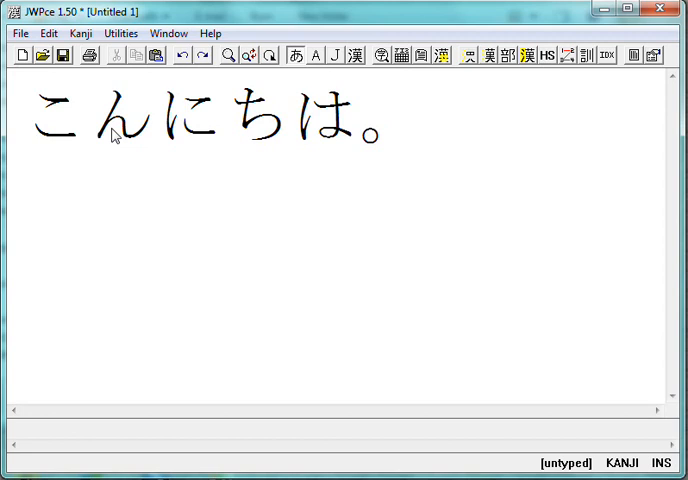
# Select the opening kana and convert them to kanji, making the greeting read 今日は。.
pyautogui.moveTo(33, 120); pyautogui.dragTo(150, 140)
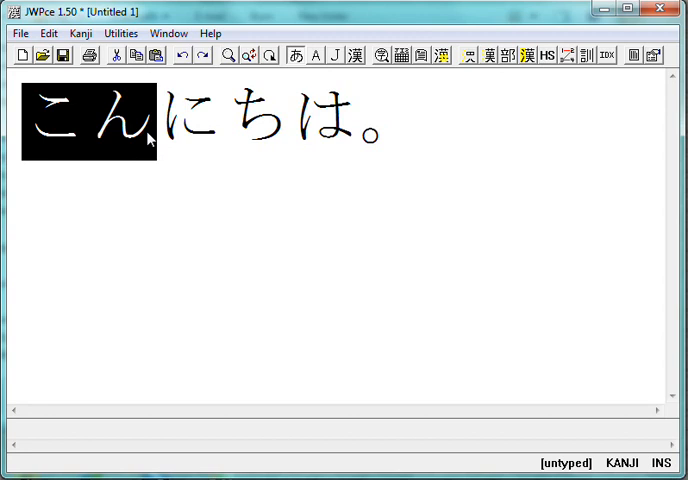
pyautogui.click(351, 55)
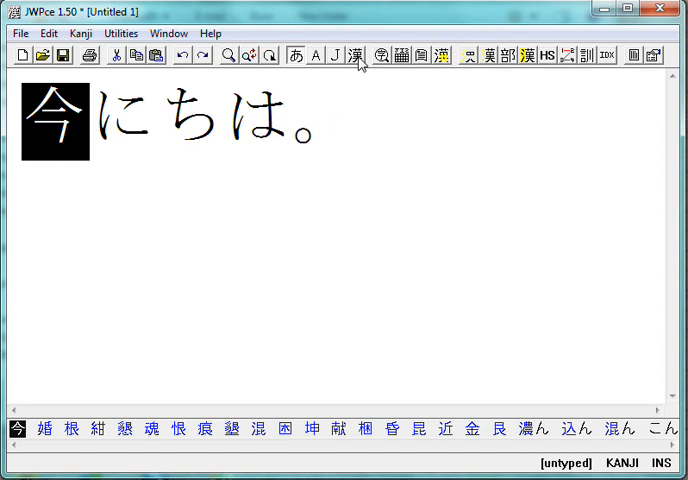
pyautogui.click(55, 125)
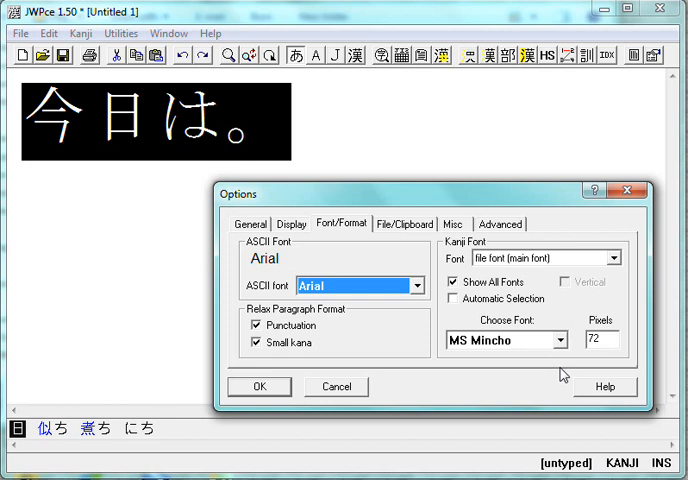
# Choose KouzanBrushFont as the kanji font at 72 pixels and apply it.
pyautogui.click(568, 340)
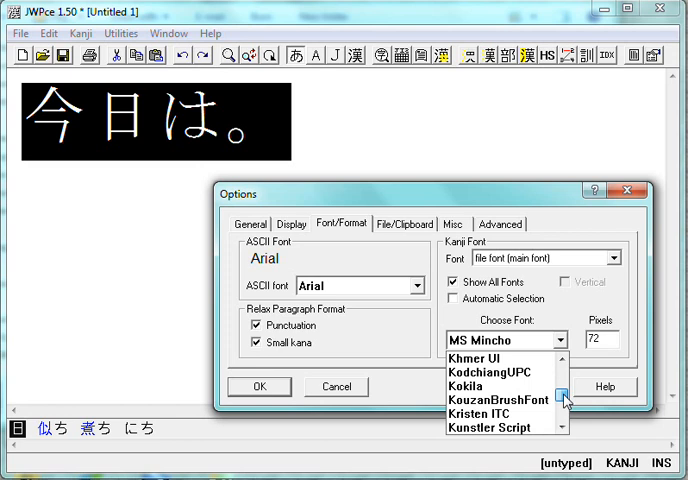
pyautogui.click(502, 399)
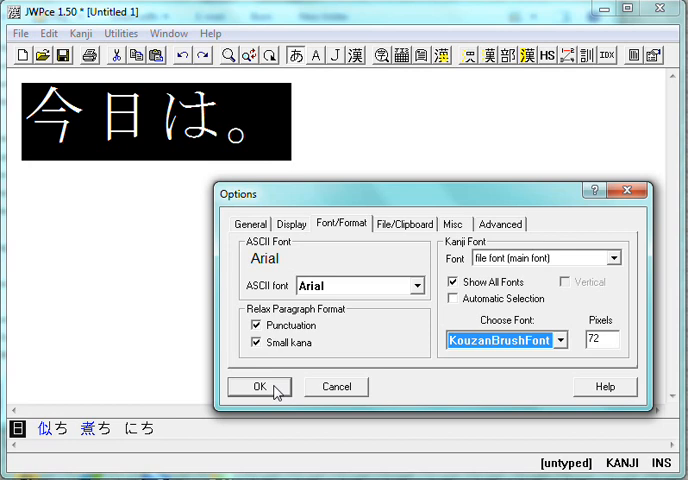
pyautogui.click(258, 387)
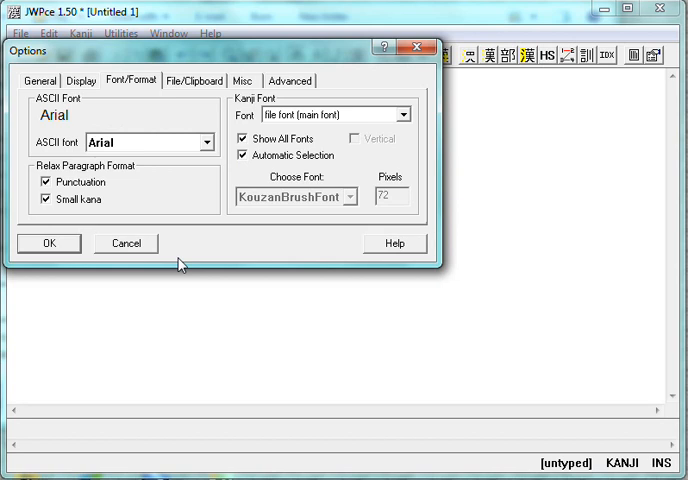
# Apply Automatic Selection and close Options, returning 今日は。 to small default text.
pyautogui.click(48, 243)
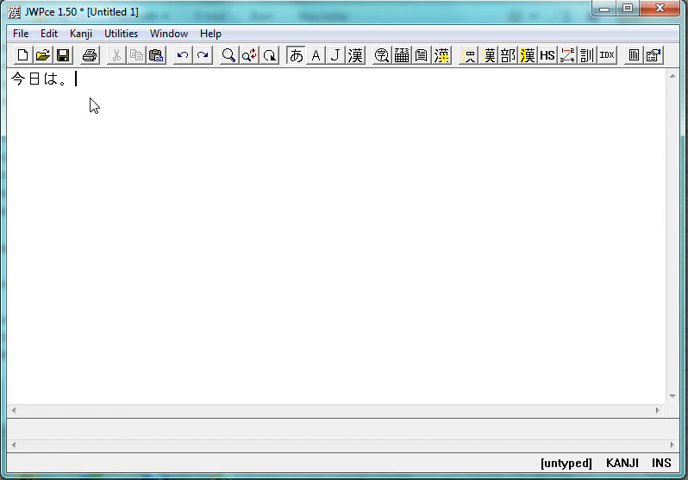
pyautogui.moveTo(372, 162)
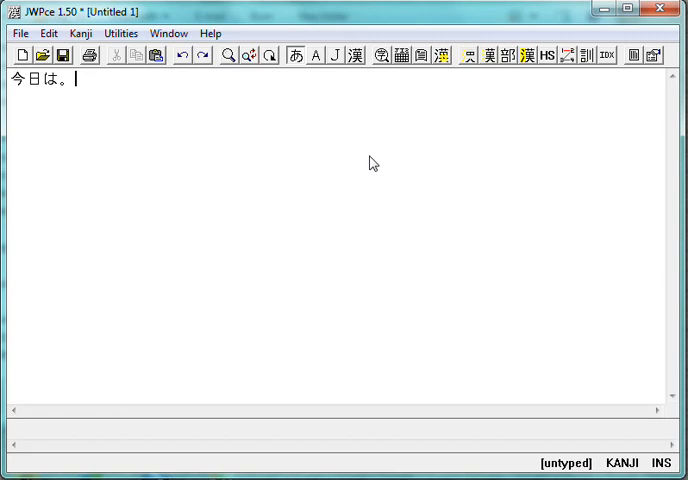